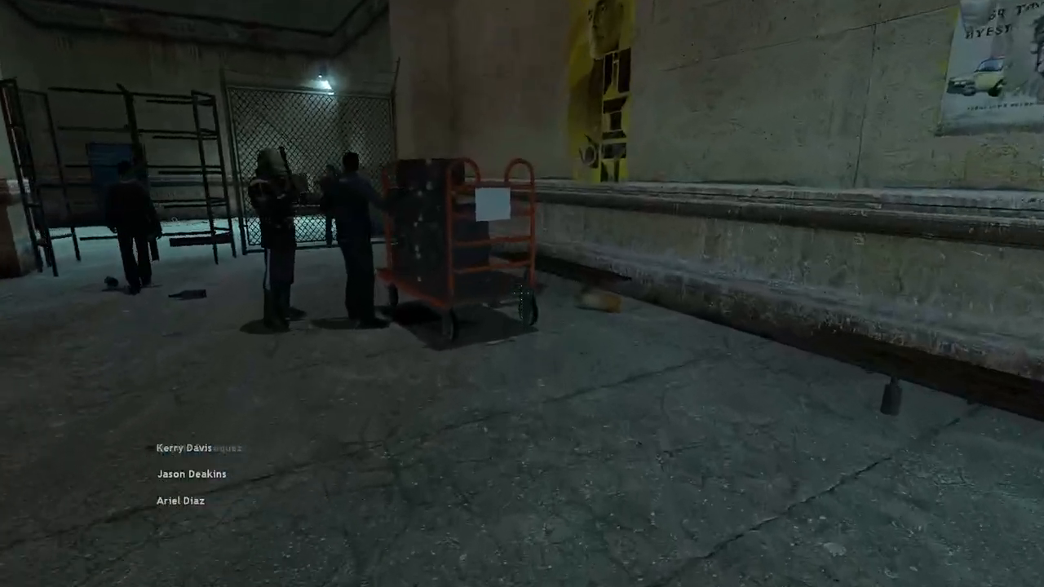
mouse_move(522, 294)
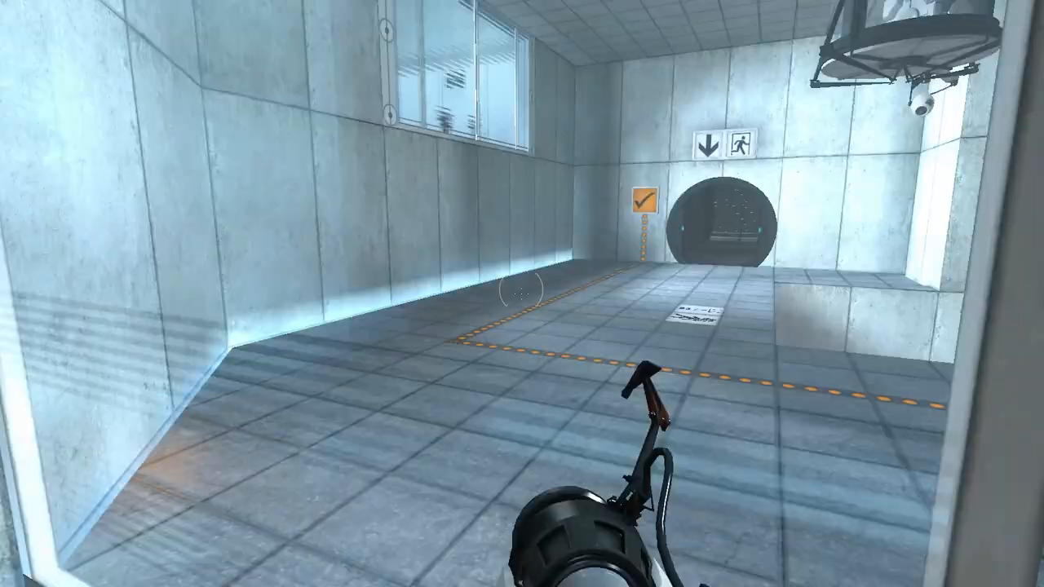
mouse_move(522, 293)
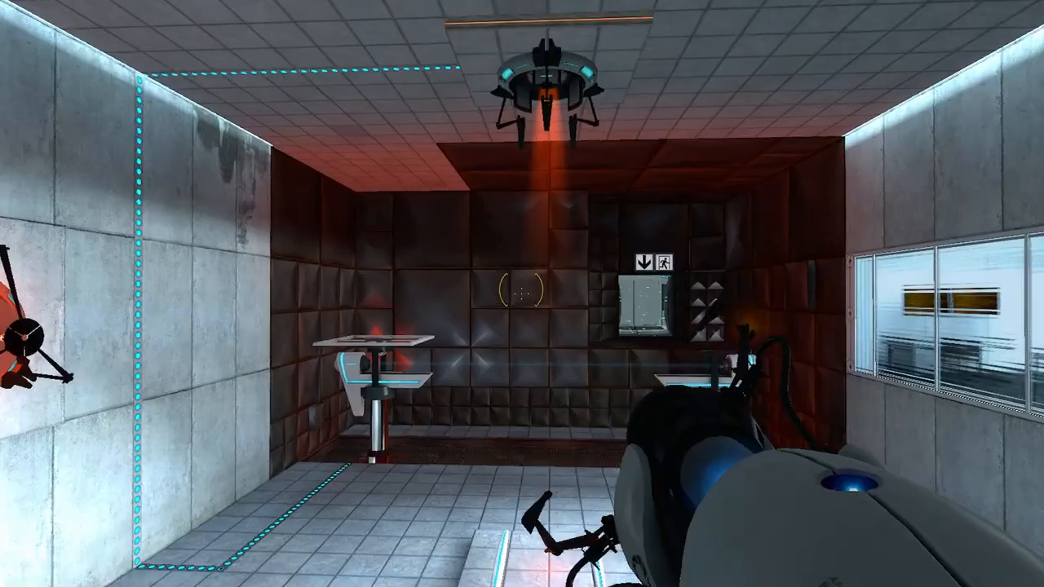
mouse_move(522, 294)
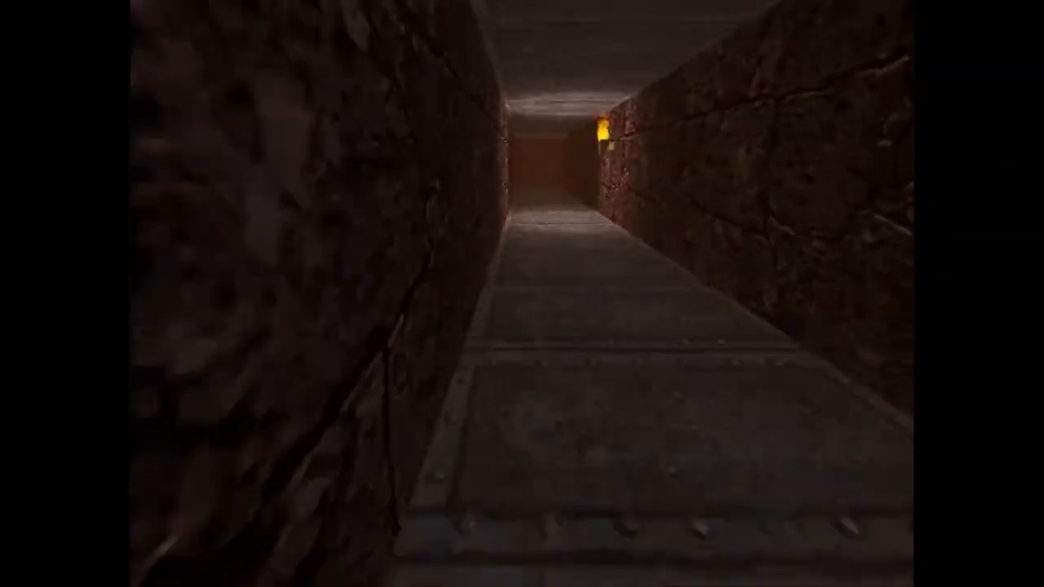
key("w")
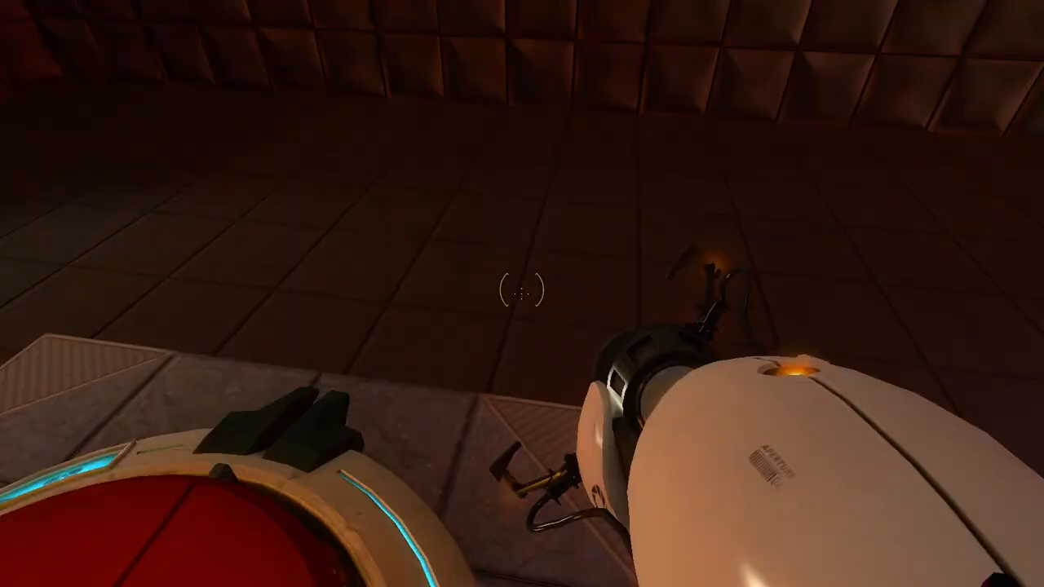
mouse_move(522, 294)
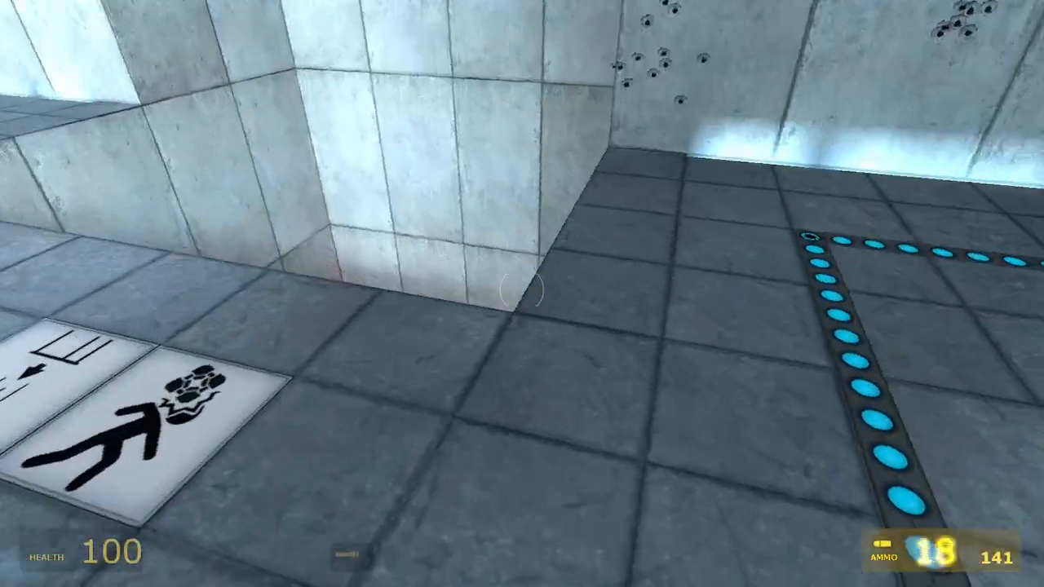
mouse_move(522, 294)
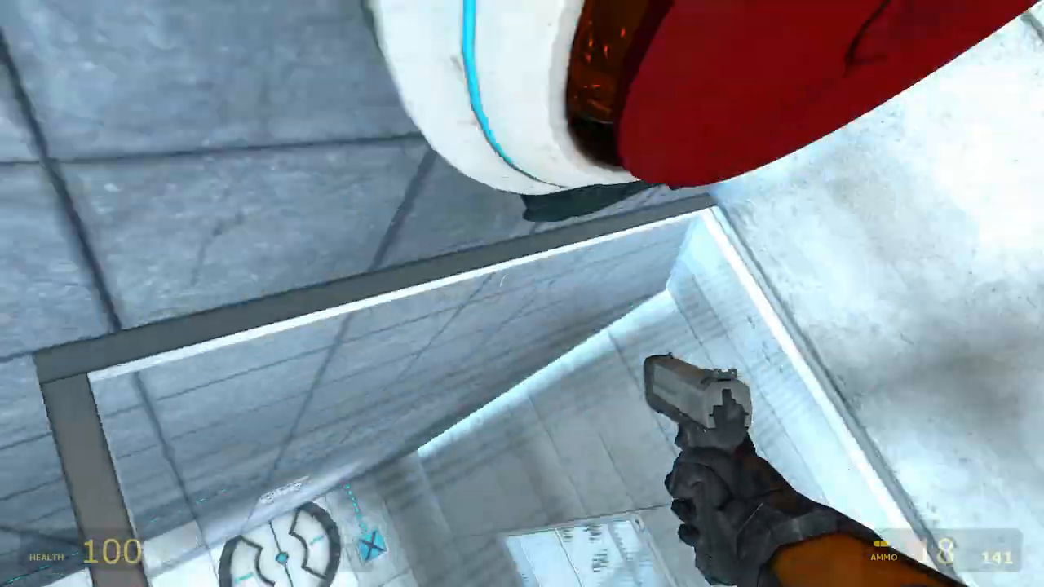